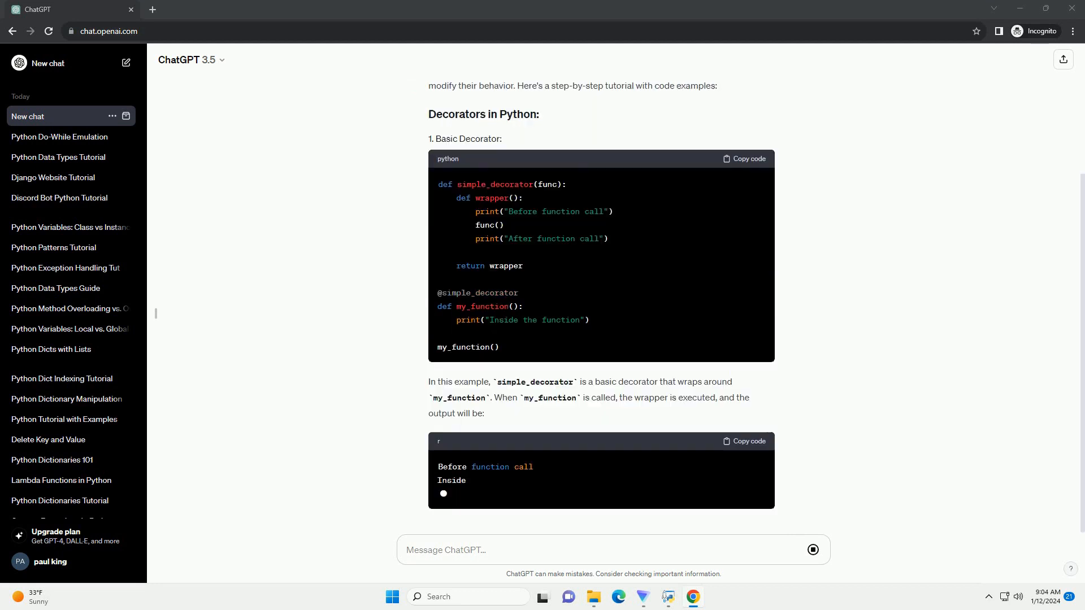
scroll("down", 3)
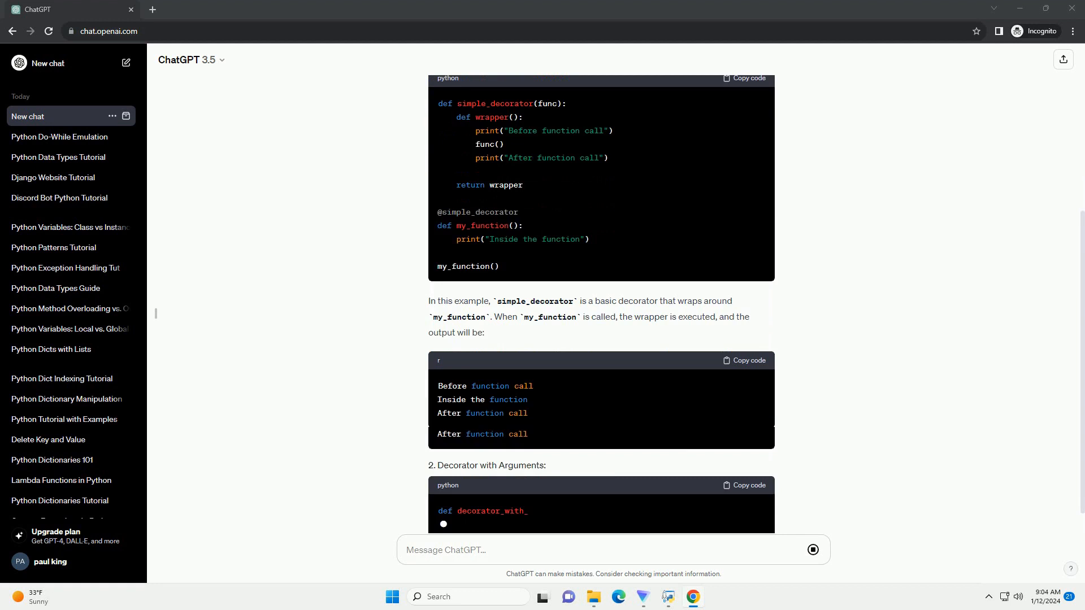
scroll("down", 3)
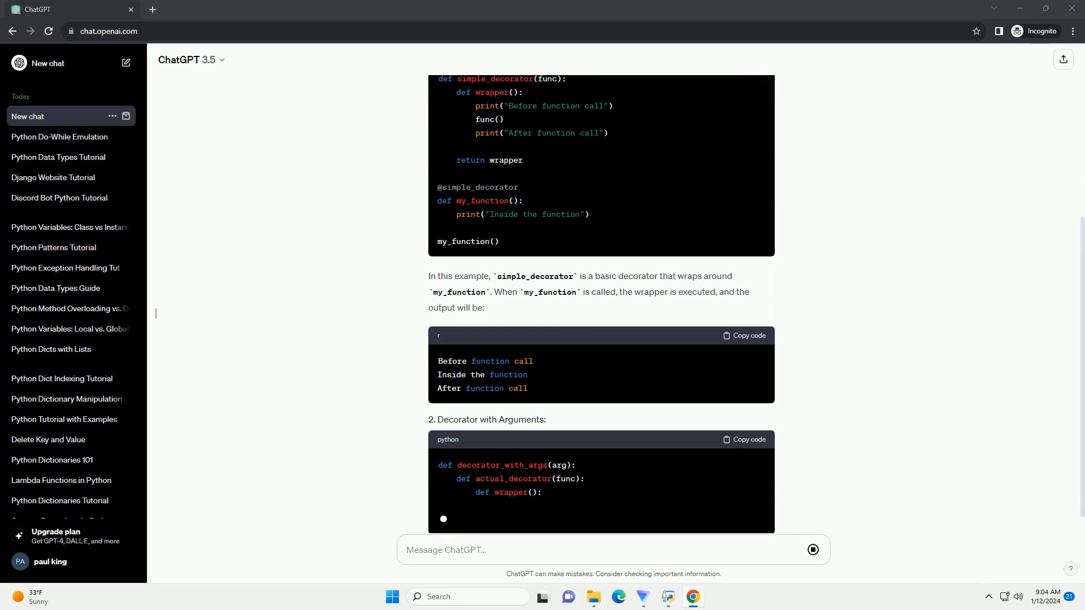
scroll("down", 3)
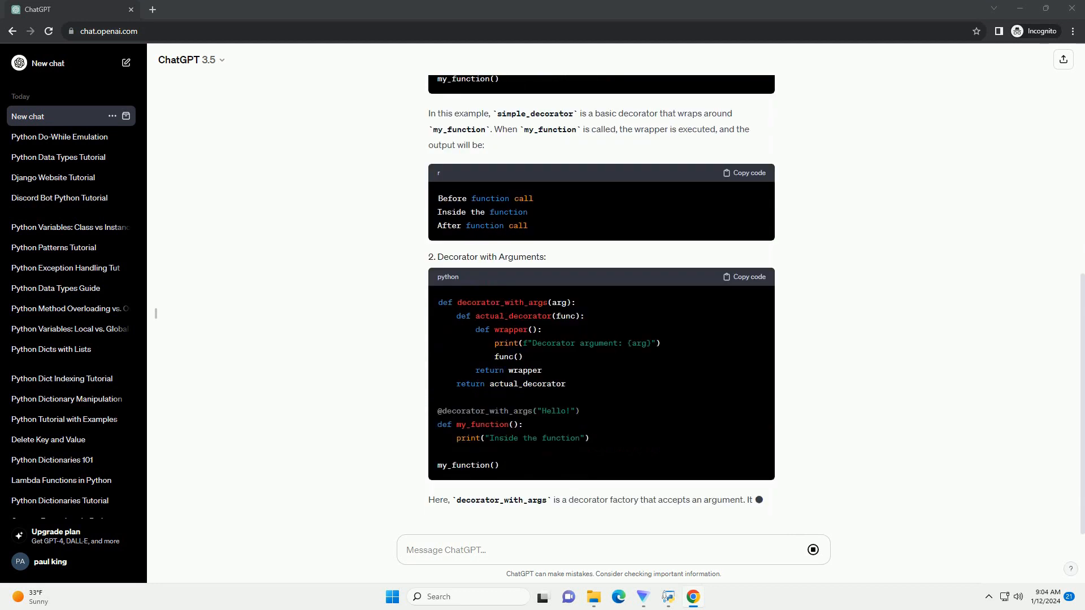
scroll("down", 3)
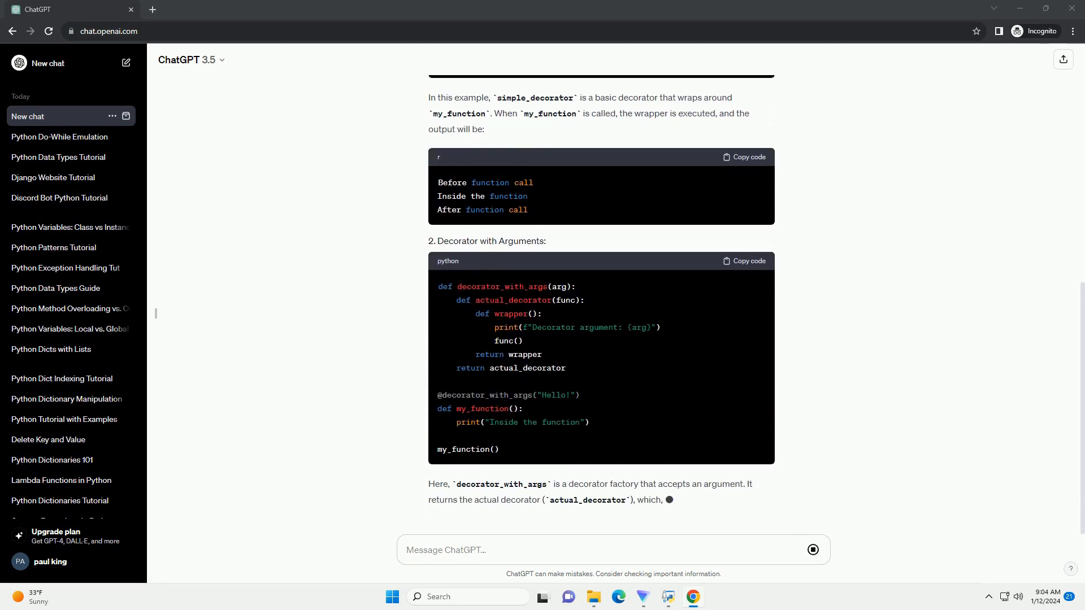
scroll("down", 3)
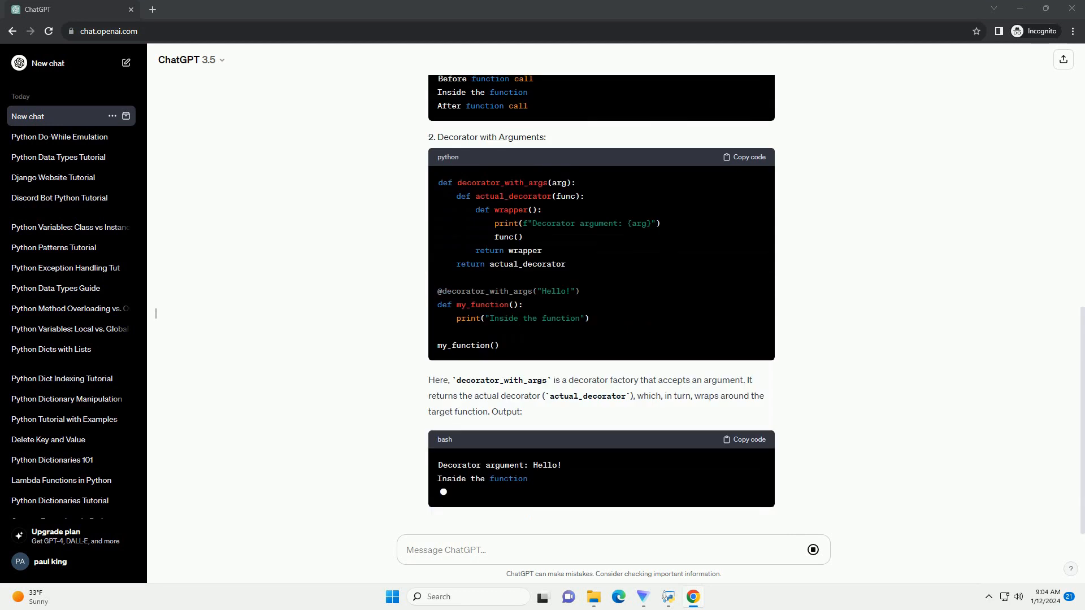
scroll("down", 3)
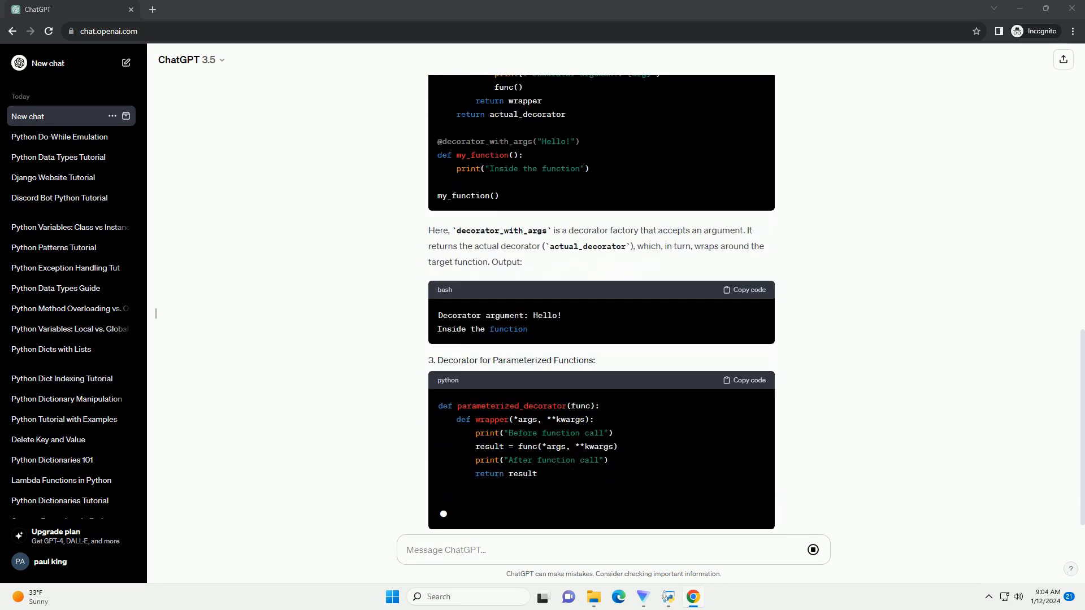
scroll("down", 3)
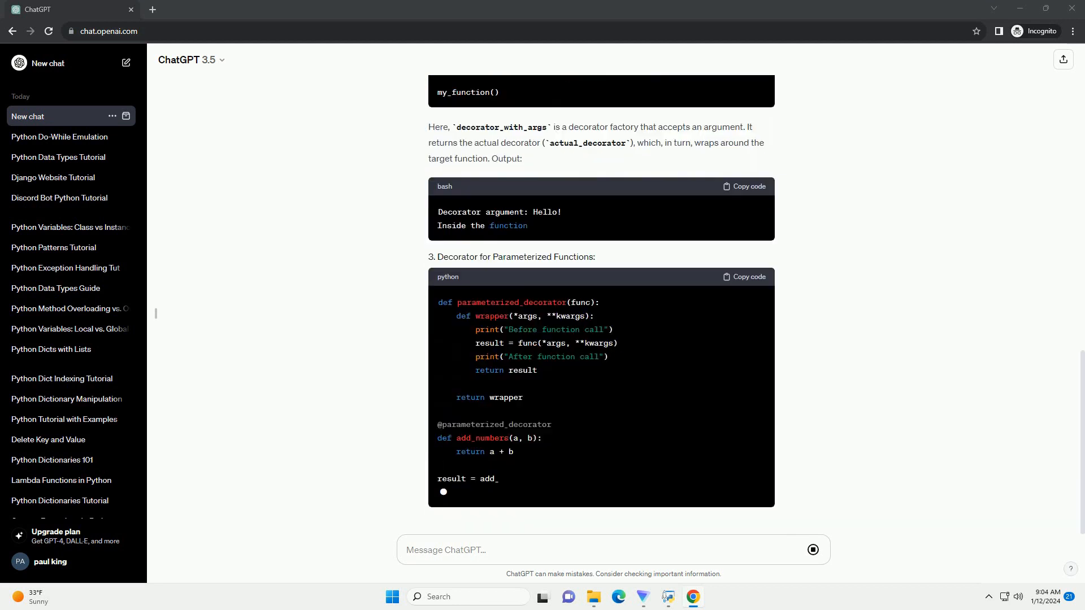